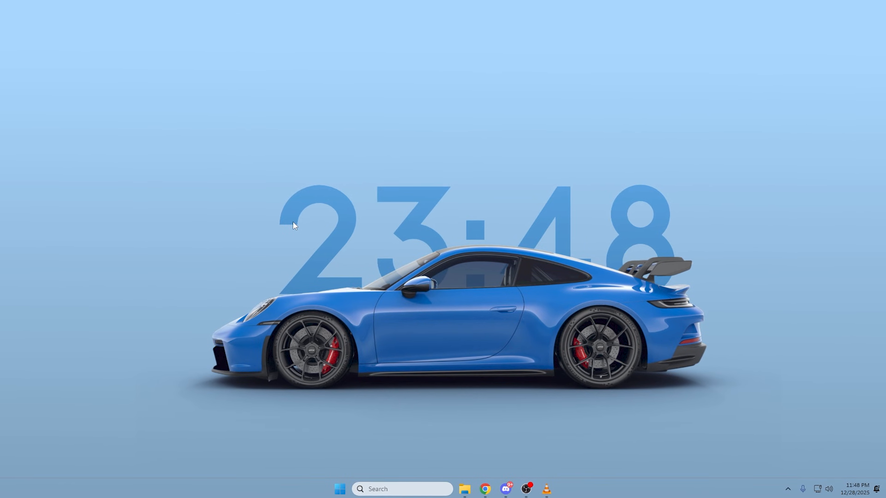
- Bring up the Win+X quick links menu from the Start button
{"action": "right_click", "coordinate": [339, 490]}
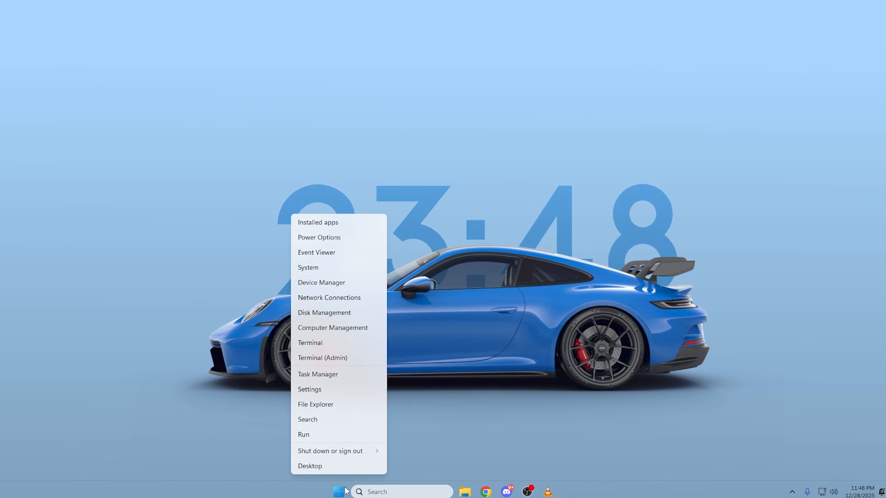
- Launch Device Manager and expand the Universal Serial Bus controllers category
{"action": "left_click", "coordinate": [321, 282]}
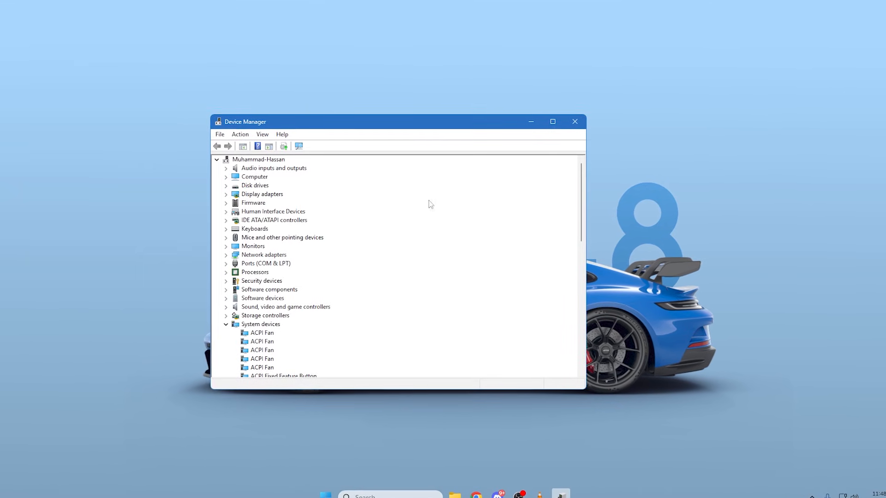
{"action": "scroll", "scroll_direction": "down", "scroll_amount": 3}
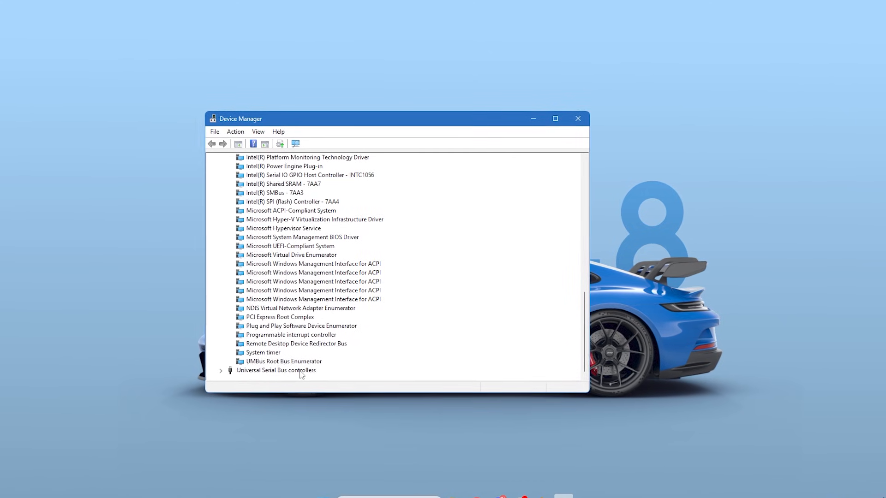
{"action": "left_click", "coordinate": [221, 371]}
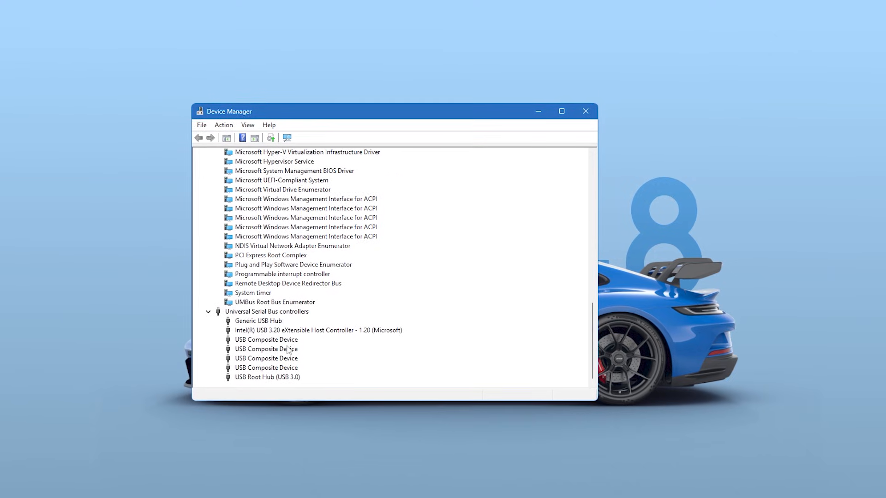
- Review Power Management in the Generic USB Hub, host controller and USB Composite Device properties
{"action": "double_click", "coordinate": [258, 321]}
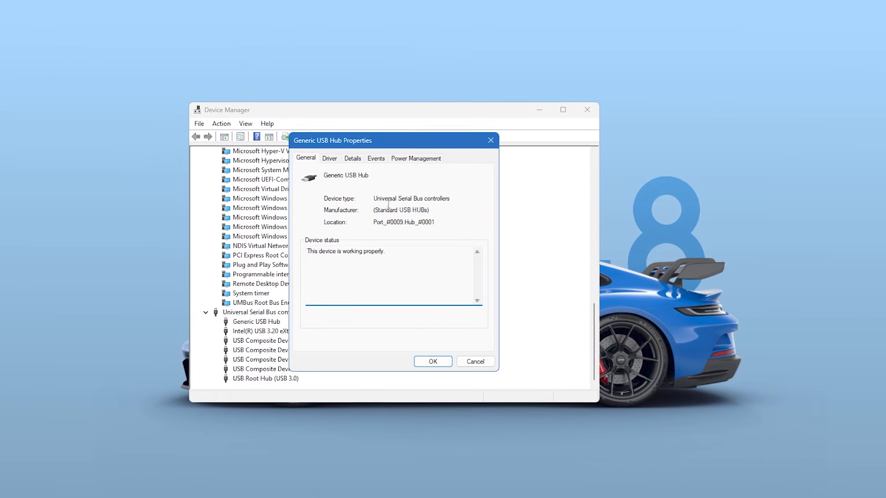
{"action": "left_click", "coordinate": [416, 158]}
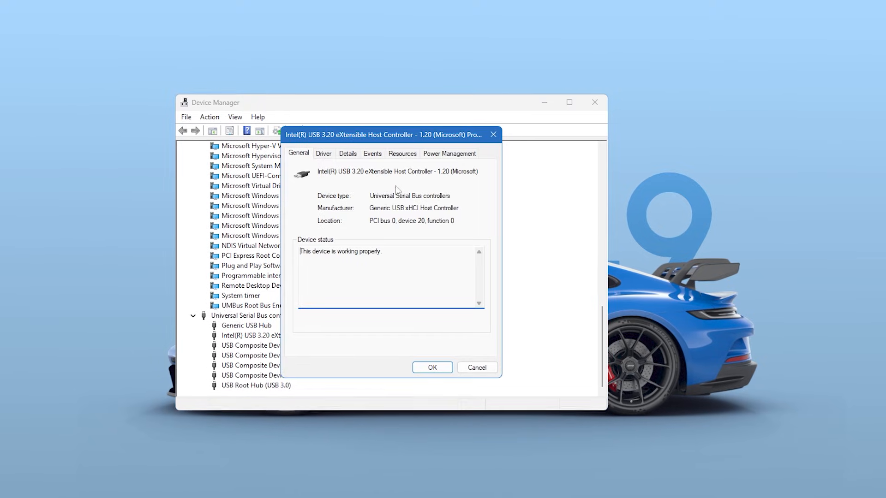
{"action": "left_click", "coordinate": [431, 367]}
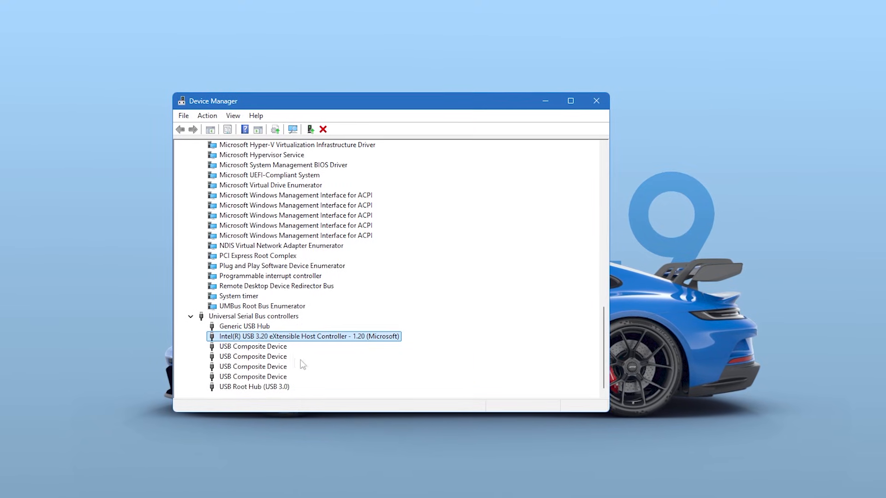
{"action": "double_click", "coordinate": [254, 388]}
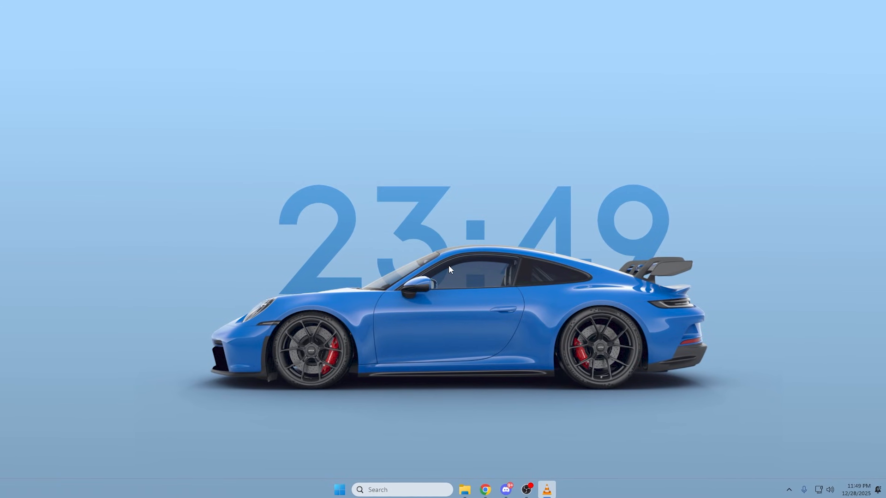
- Run POWERCFG.CPL to bring up the Power Options control panel
{"action": "key", "text": "Win+r"}
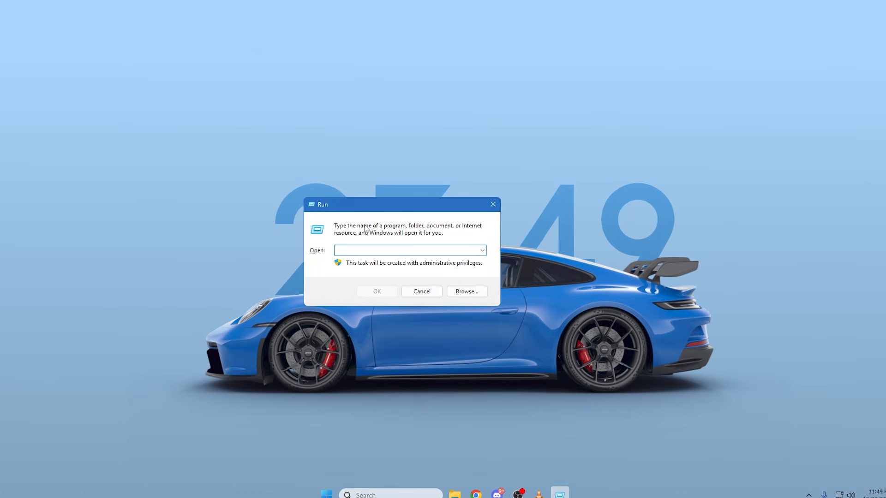
{"action": "type", "text": "PO"}
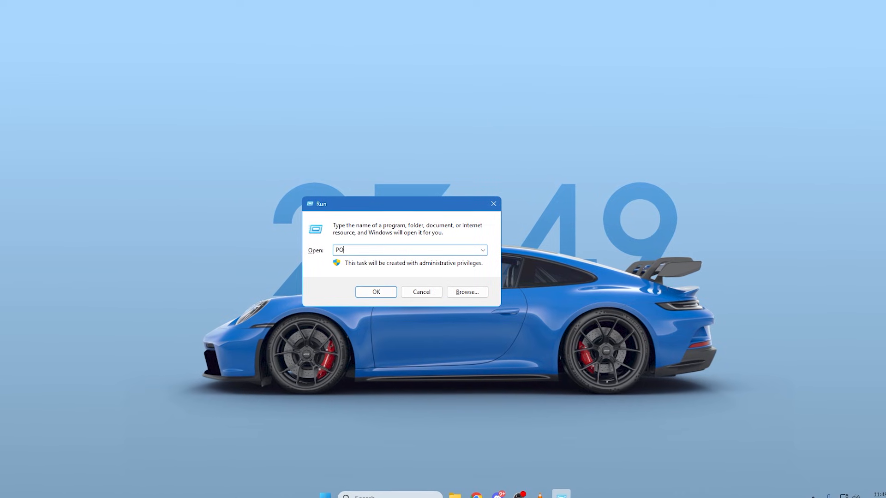
{"action": "type", "text": "WERCFG"}
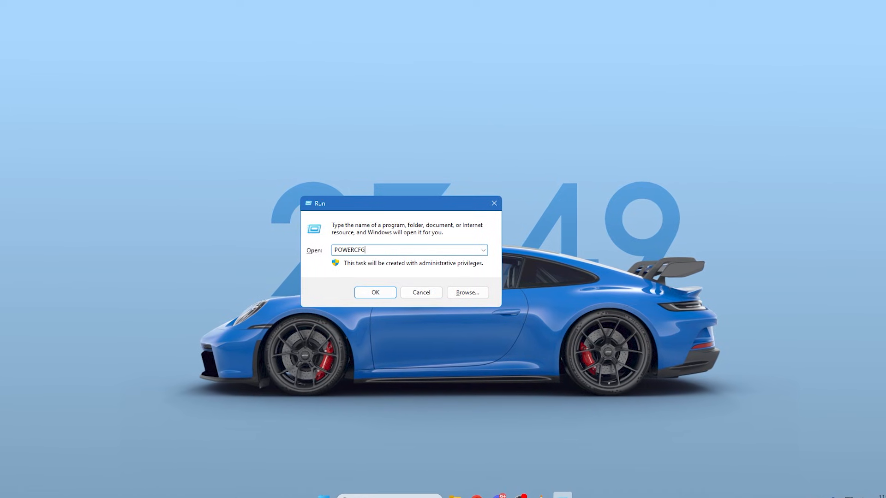
{"action": "type", "text": ".CP"}
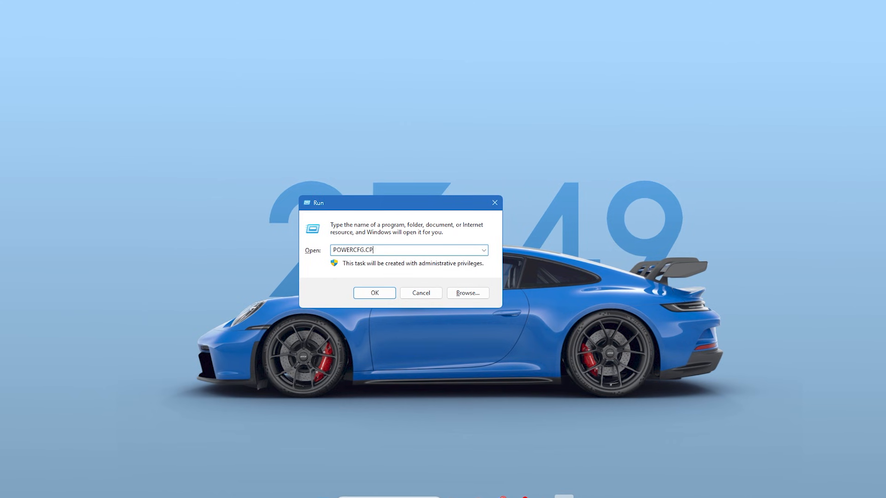
{"action": "left_click", "coordinate": [373, 293]}
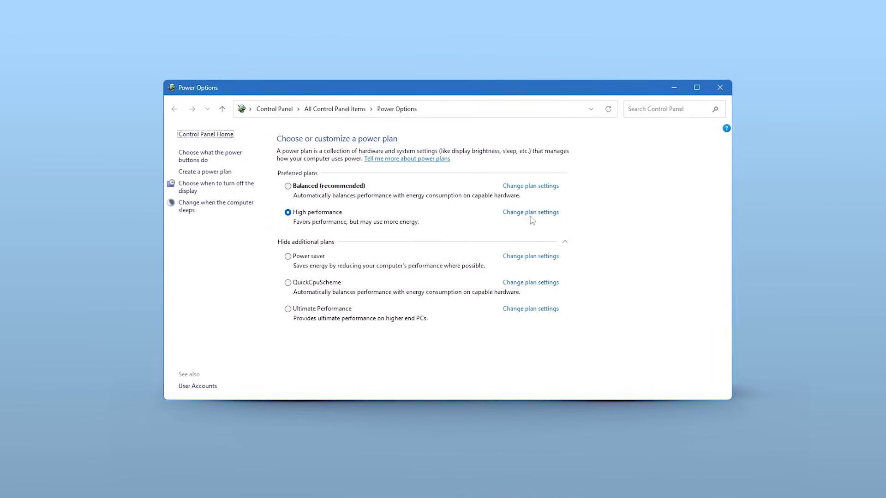
- Reach the advanced power settings of the High performance plan
{"action": "left_click", "coordinate": [529, 212]}
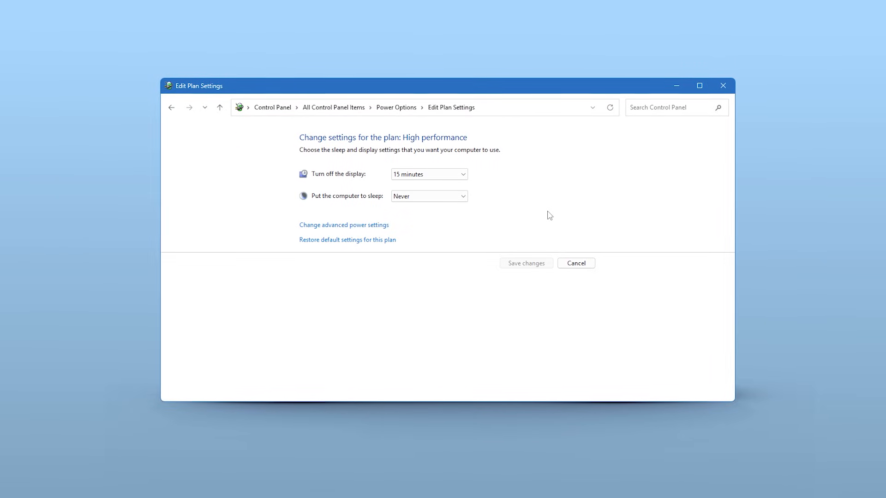
{"action": "mouse_move", "coordinate": [343, 225]}
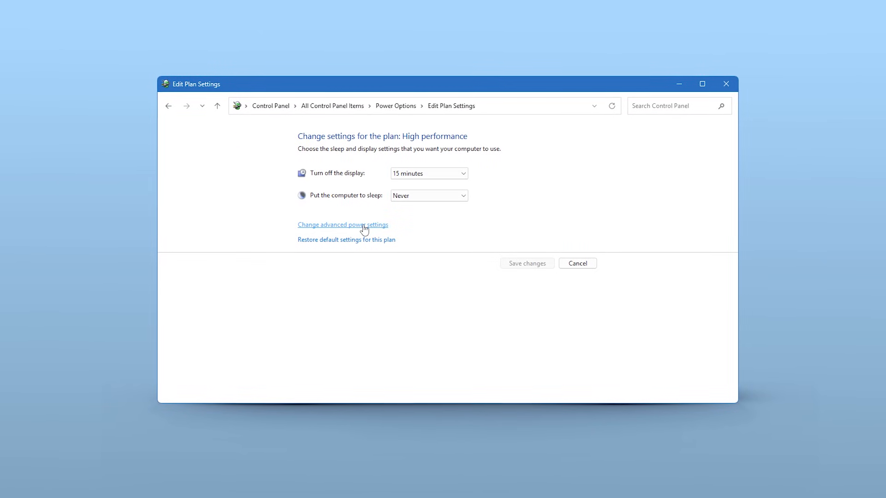
{"action": "left_click", "coordinate": [342, 224]}
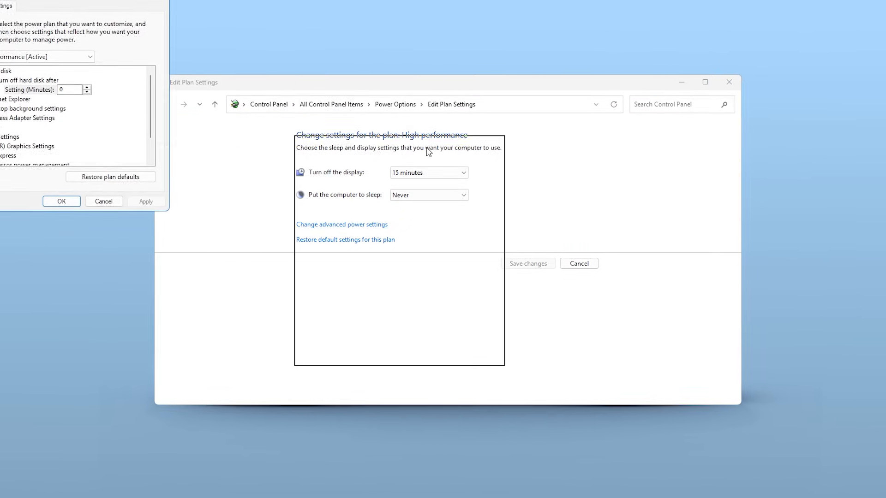
{"action": "left_click", "coordinate": [341, 225]}
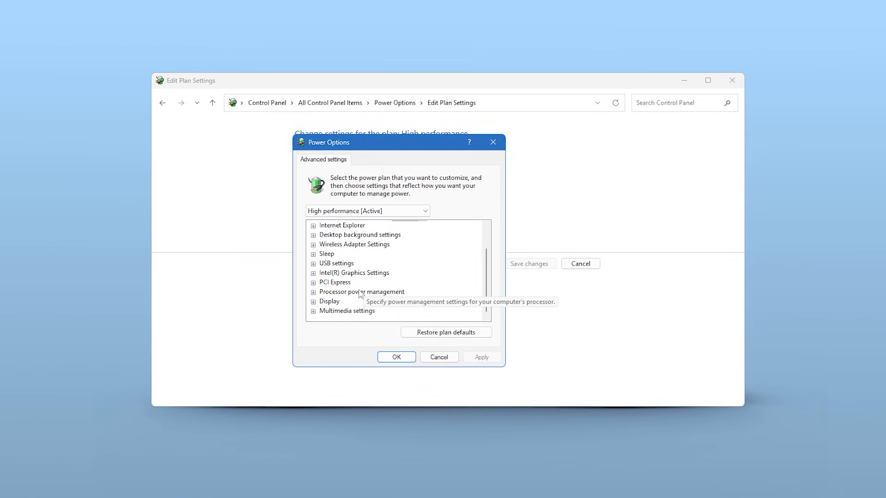
- Confirm USB selective suspend is Disabled under USB settings and apply with OK
{"action": "left_click", "coordinate": [312, 263]}
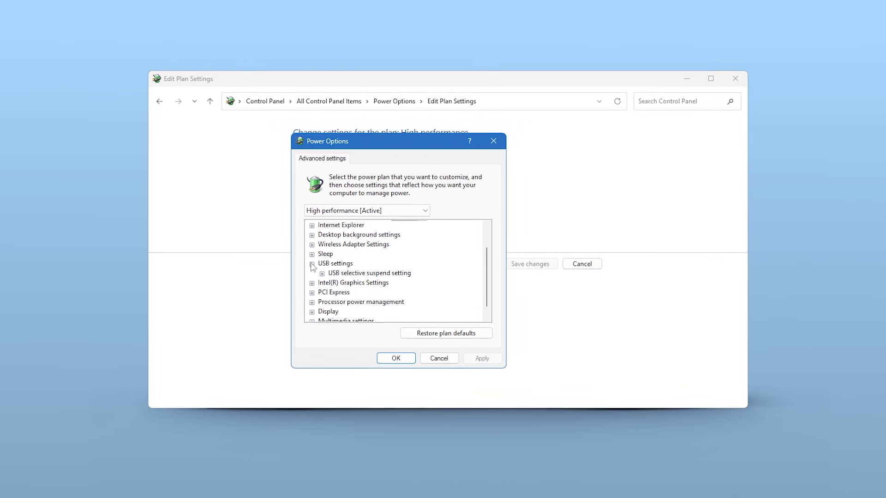
{"action": "left_click", "coordinate": [311, 263]}
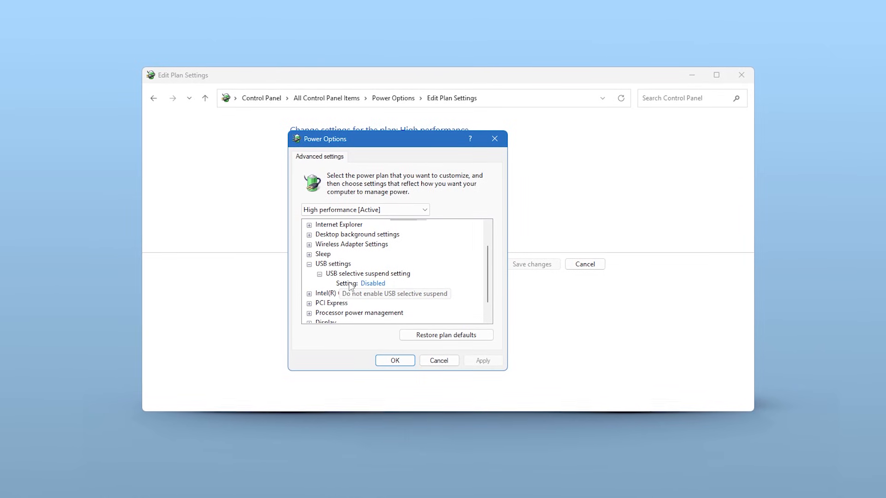
{"action": "left_click", "coordinate": [372, 283]}
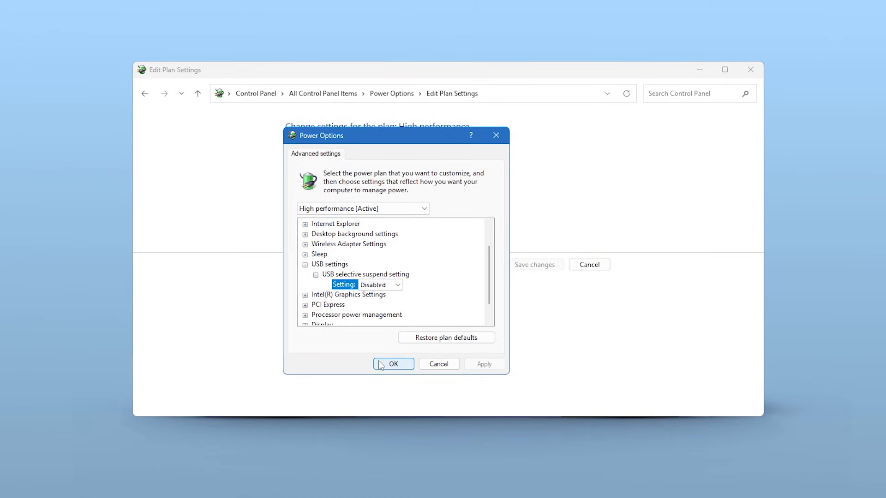
{"action": "left_click", "coordinate": [392, 363]}
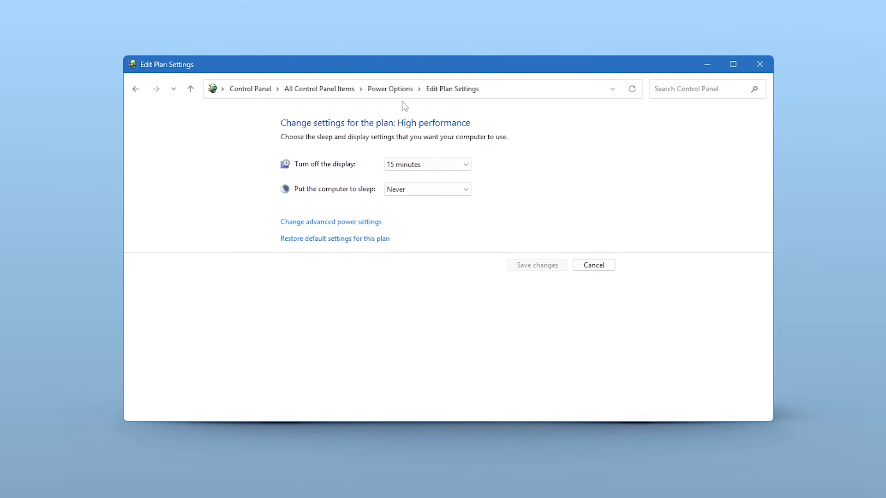
- Switch to Balanced and back to High performance, then reopen that plan's settings
{"action": "left_click", "coordinate": [389, 89]}
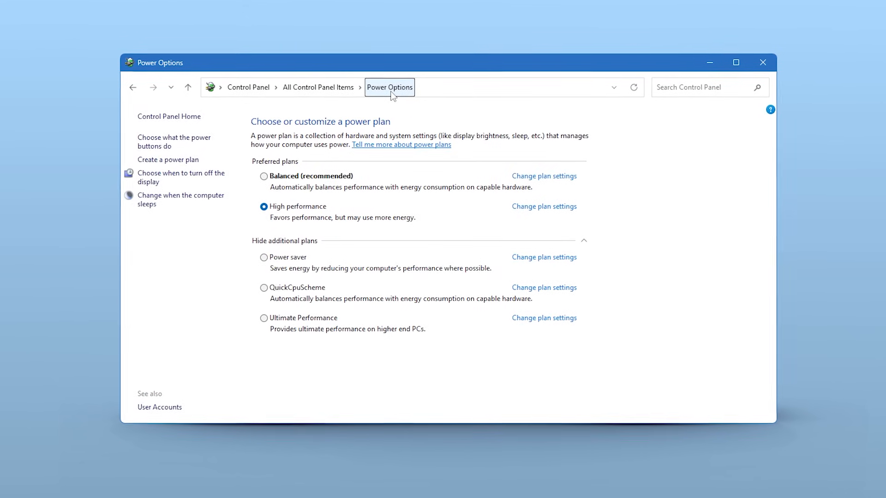
{"action": "mouse_move", "coordinate": [263, 207]}
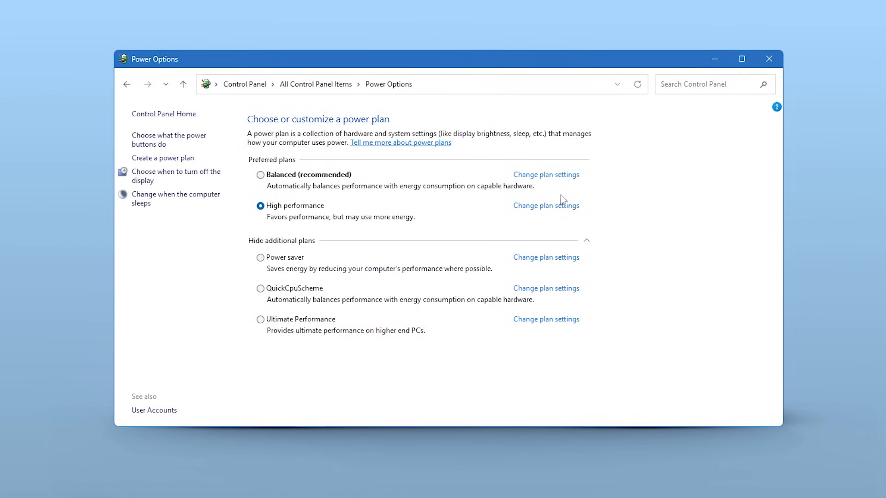
{"action": "mouse_move", "coordinate": [301, 211]}
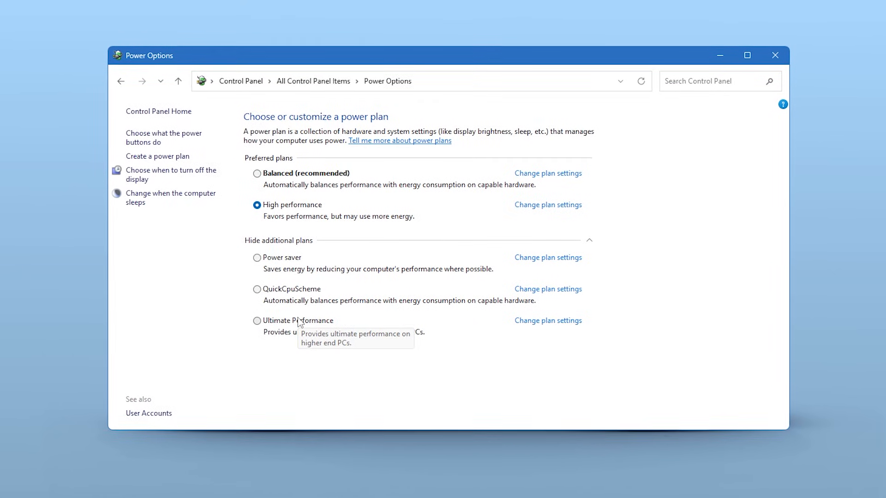
{"action": "mouse_move", "coordinate": [261, 179]}
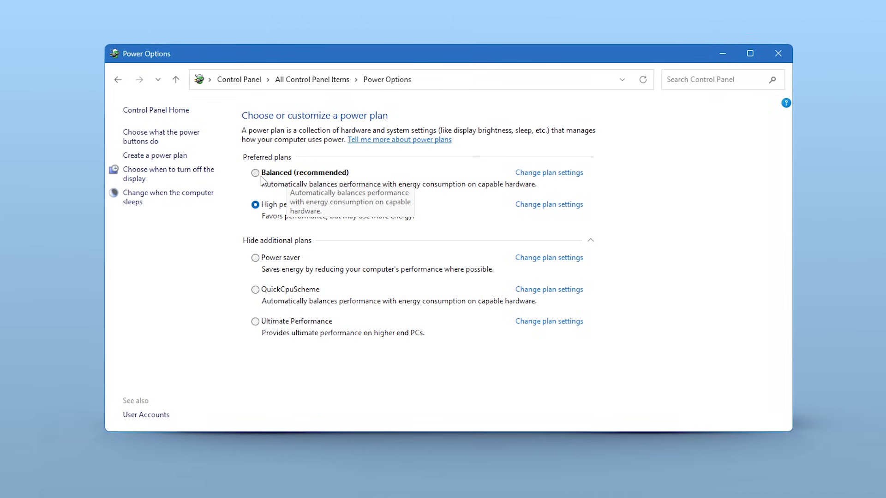
{"action": "left_click", "coordinate": [255, 172]}
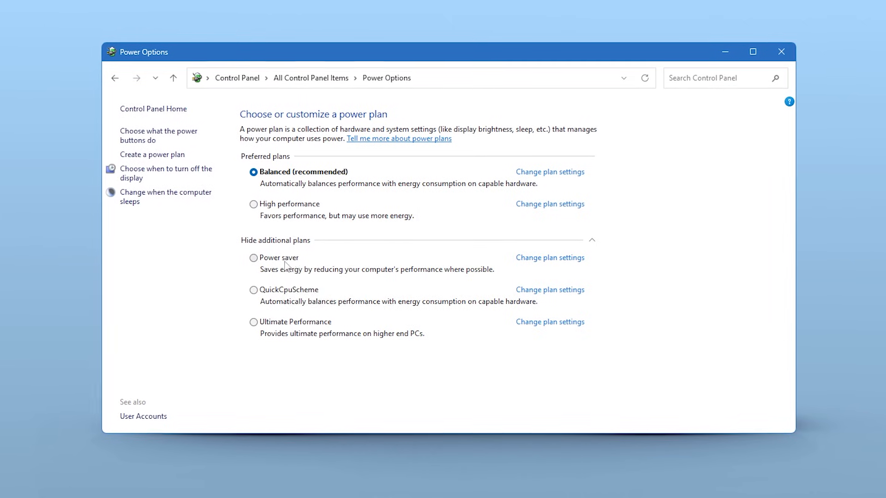
{"action": "left_click", "coordinate": [253, 203]}
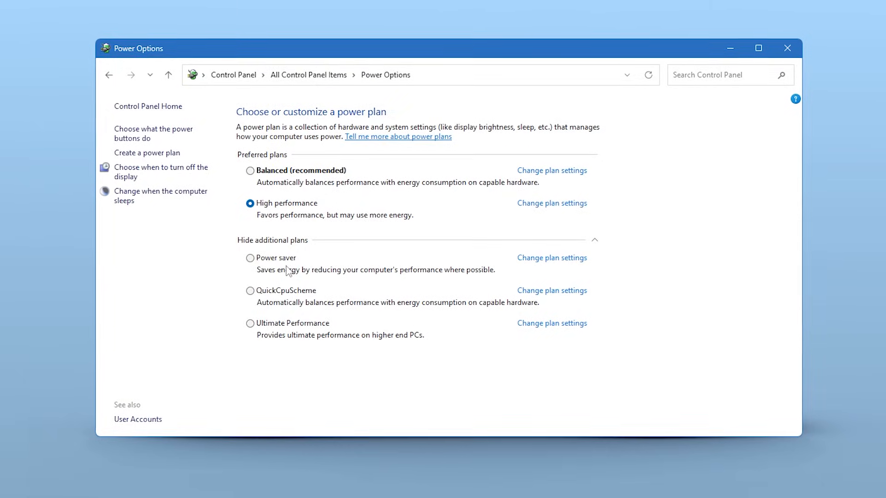
{"action": "left_click", "coordinate": [552, 203]}
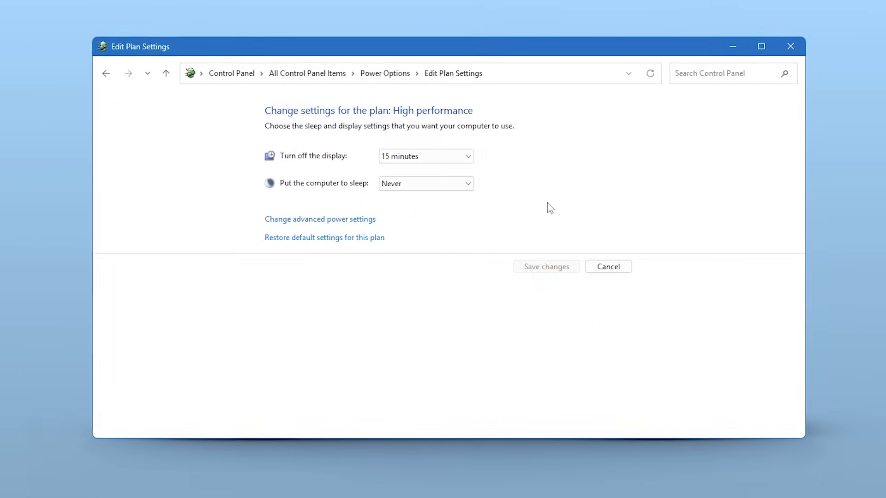
{"action": "mouse_move", "coordinate": [361, 227]}
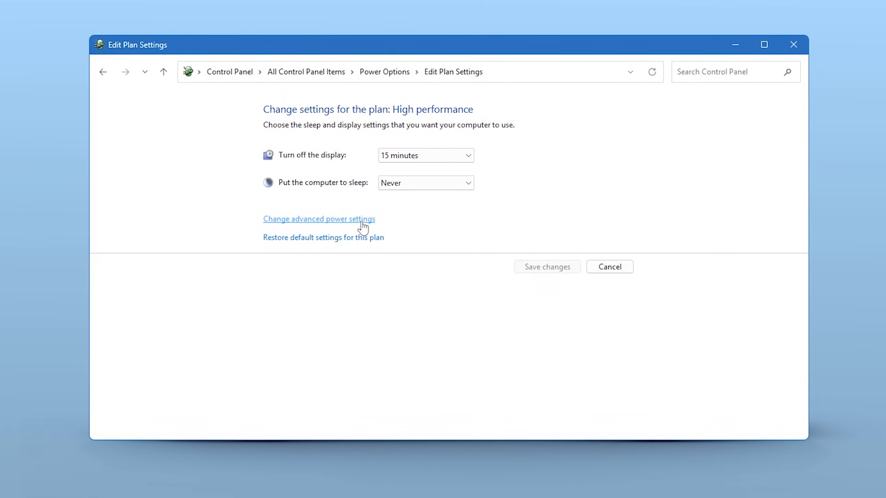
- Reveal PCI Express Link State Power Management in advanced settings, showing Off
{"action": "left_click", "coordinate": [318, 220]}
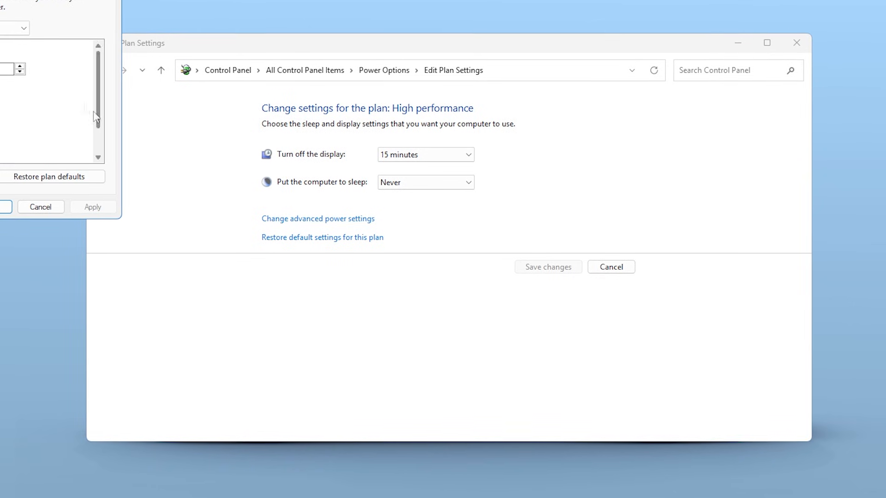
{"action": "left_click", "coordinate": [318, 218]}
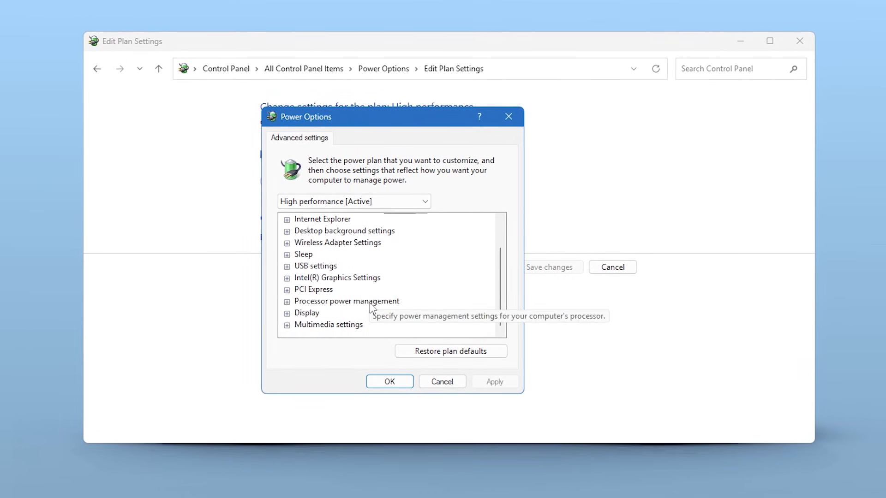
{"action": "left_click", "coordinate": [287, 289]}
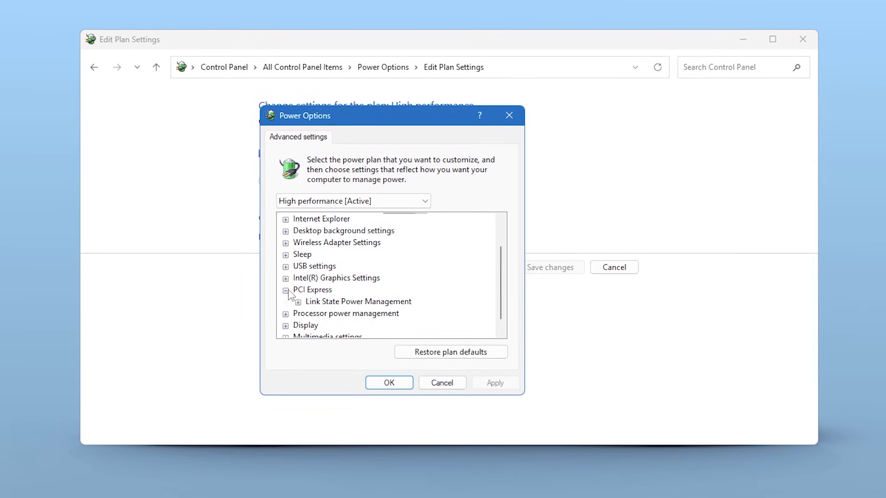
{"action": "left_click", "coordinate": [298, 302]}
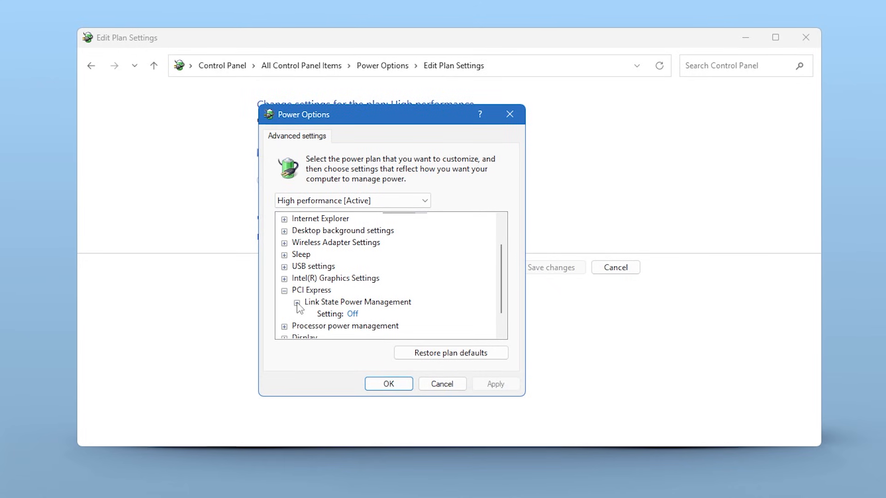
{"action": "mouse_move", "coordinate": [331, 316]}
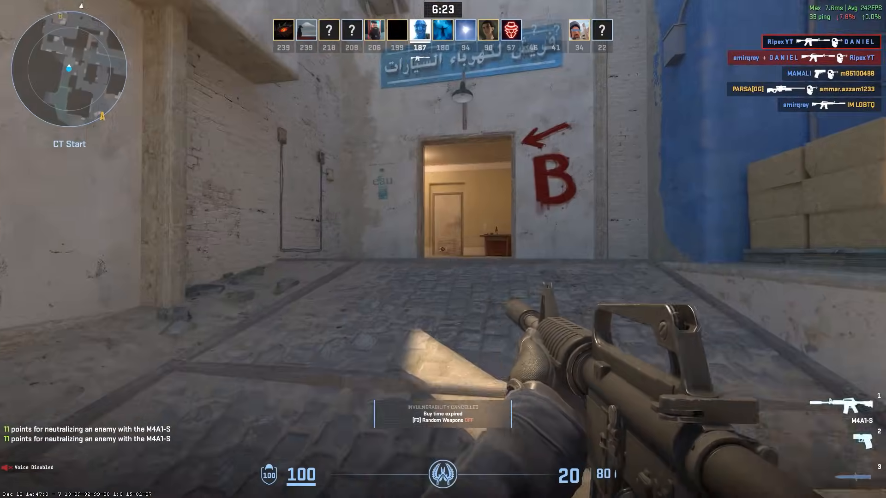
{"action": "mouse_move", "coordinate": [442, 249]}
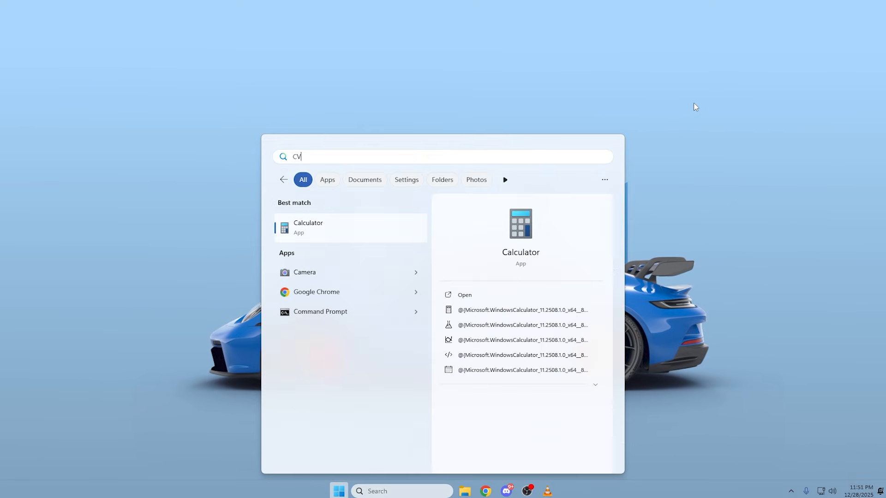
- Create a restore point on Local Disk (C:) described 'before input lag fixes'
{"action": "type", "text": "CREAte a restore point"}
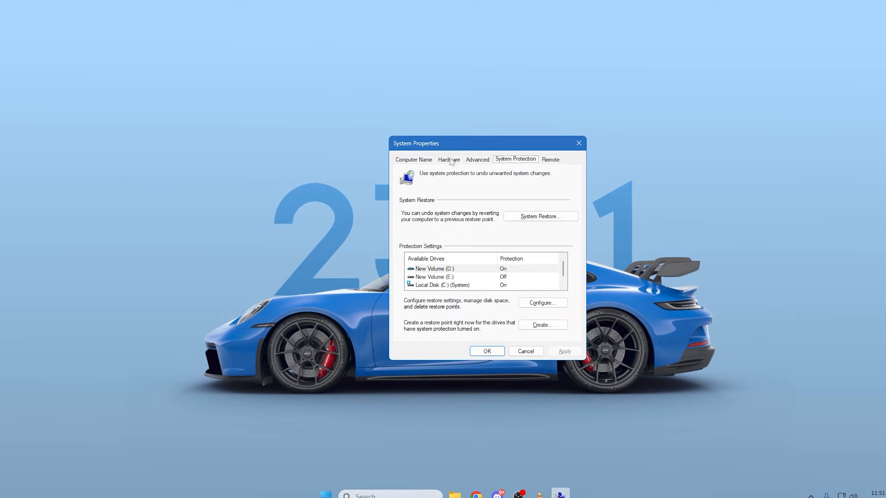
{"action": "left_click", "coordinate": [446, 285]}
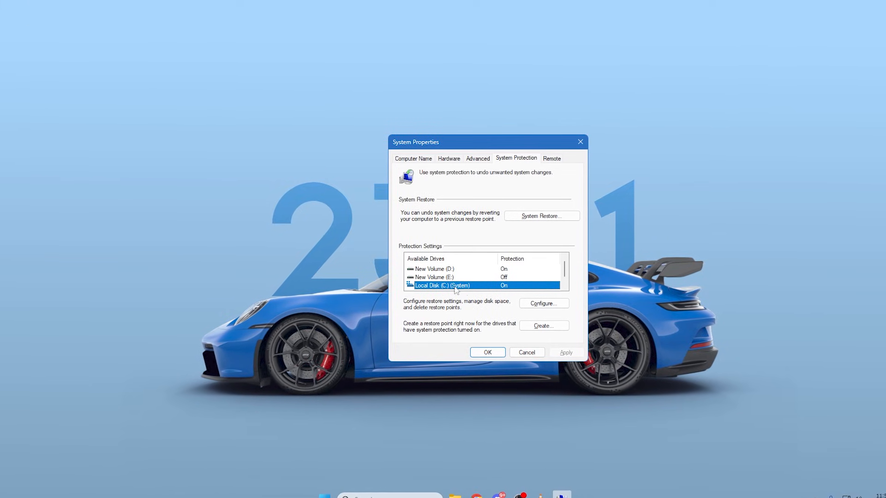
{"action": "left_click", "coordinate": [542, 326]}
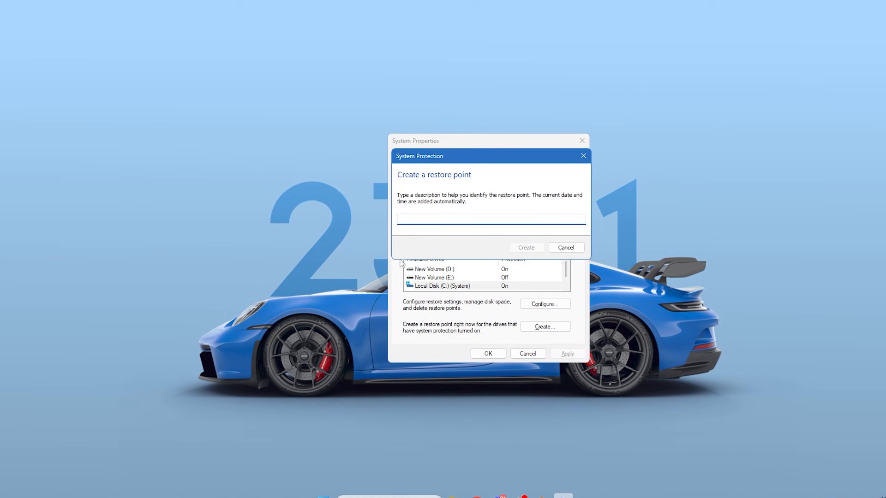
{"action": "type", "text": "before input"}
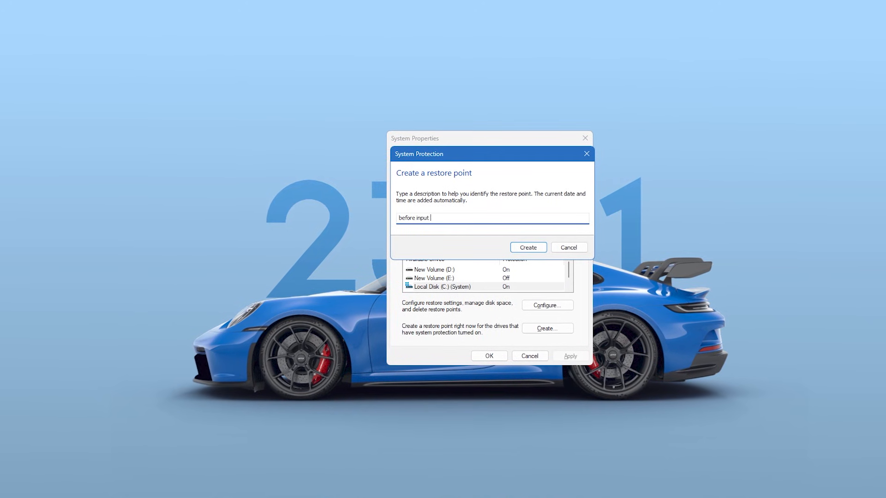
{"action": "type", "text": "lag fixes"}
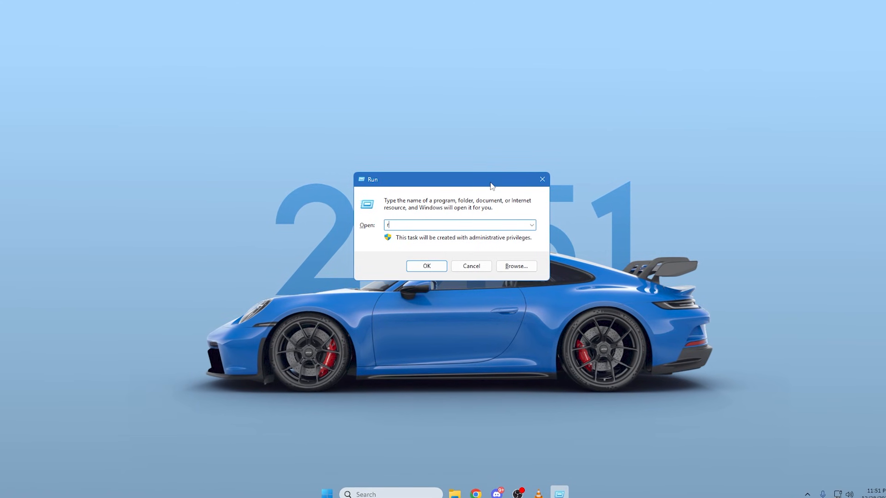
- Run regedit to launch the Registry Editor
{"action": "type", "text": "egedit"}
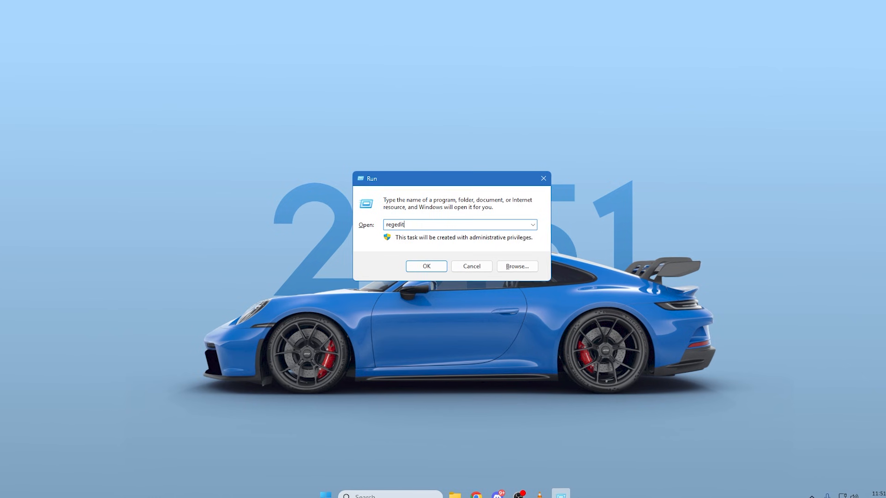
{"action": "left_click", "coordinate": [426, 266]}
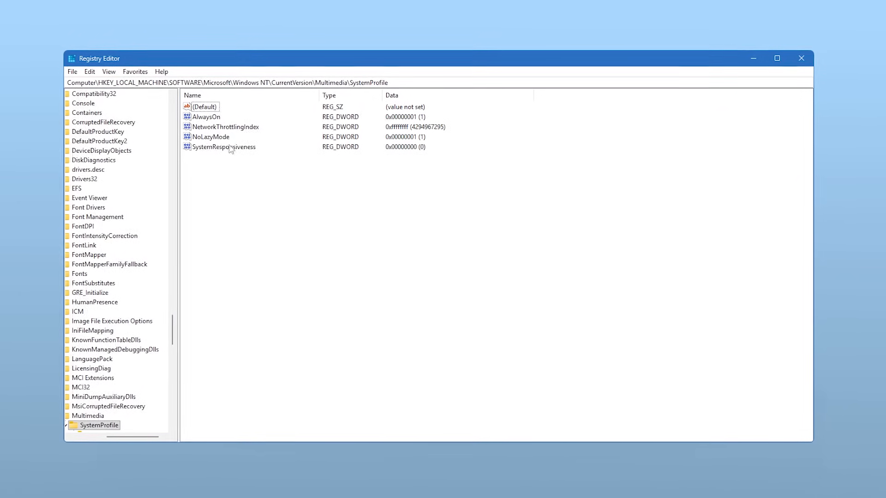
- Edit SystemResponsiveness in the Multimedia SystemProfile key, keeping Value data 0
{"action": "left_click", "coordinate": [224, 147]}
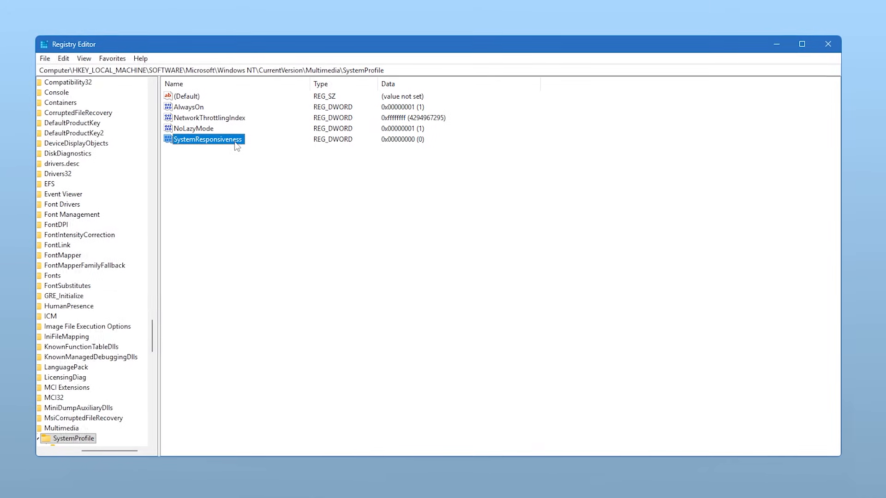
{"action": "double_click", "coordinate": [205, 139]}
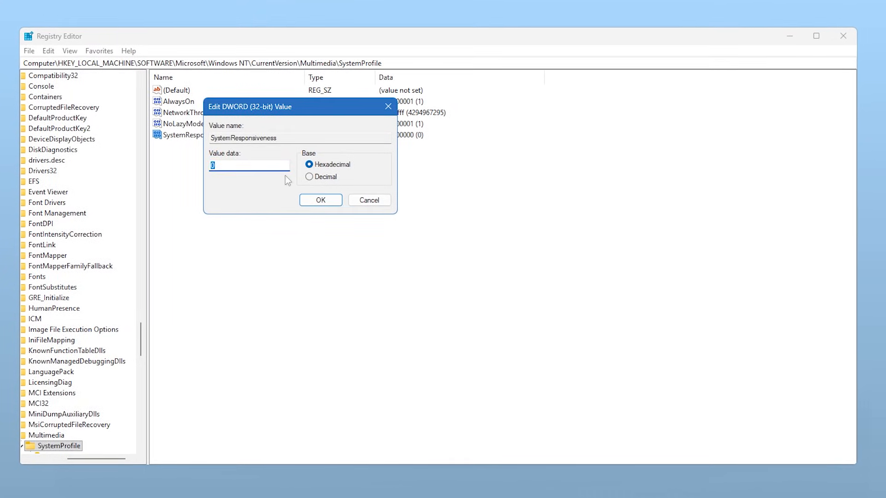
{"action": "left_click", "coordinate": [320, 199]}
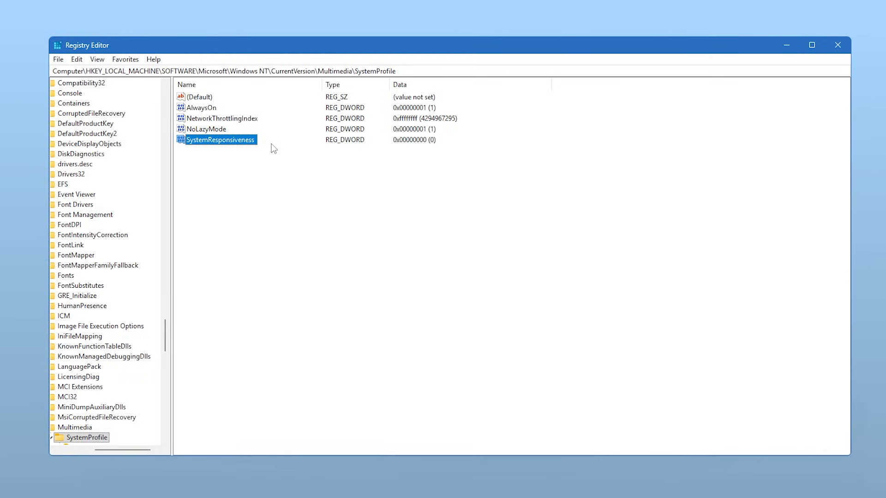
{"action": "mouse_move", "coordinate": [6, 236]}
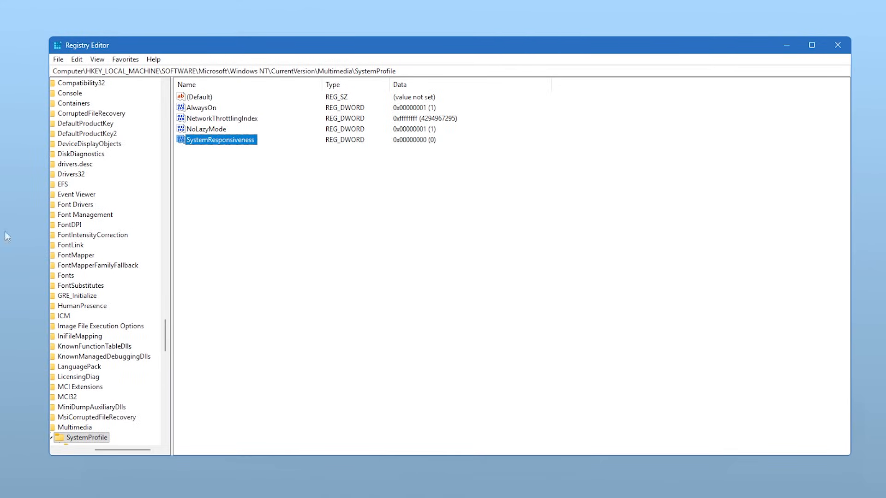
{"action": "mouse_move", "coordinate": [237, 168]}
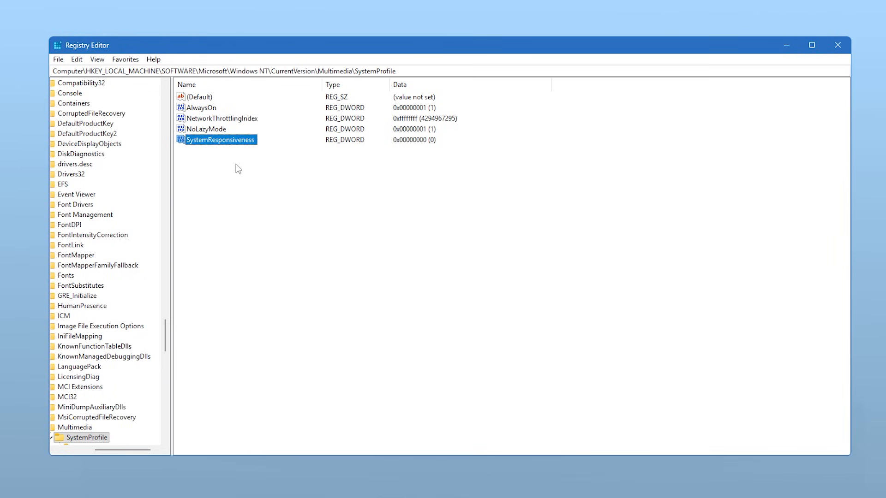
{"action": "mouse_move", "coordinate": [196, 112]}
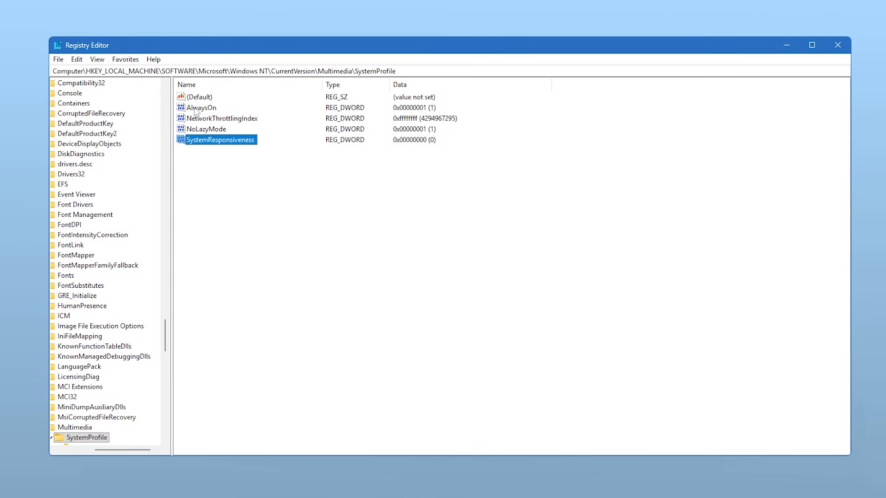
- Confirm NetworkThrottlingIndex holds hexadecimal ffffffff in the SystemProfile key
{"action": "left_click", "coordinate": [223, 118]}
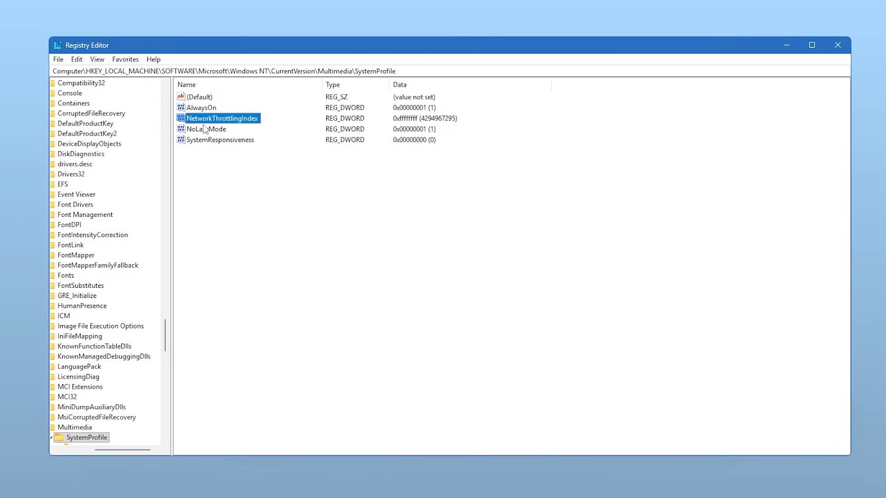
{"action": "mouse_move", "coordinate": [232, 141]}
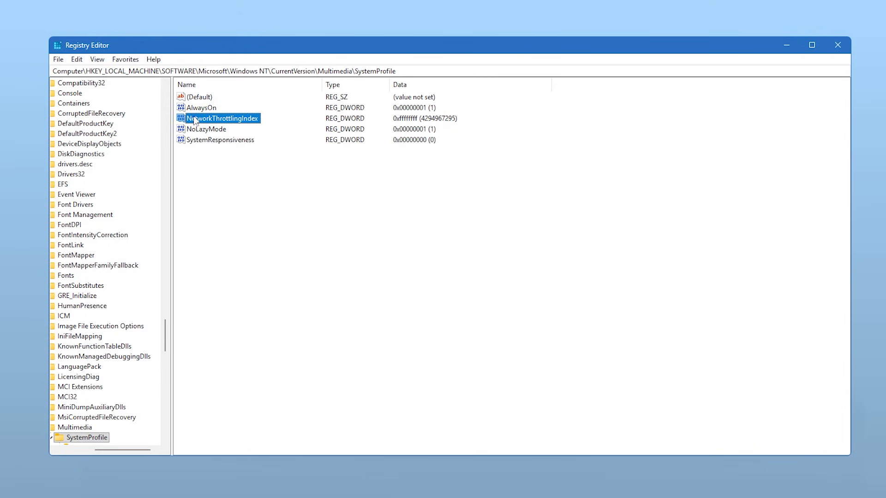
{"action": "mouse_move", "coordinate": [250, 122]}
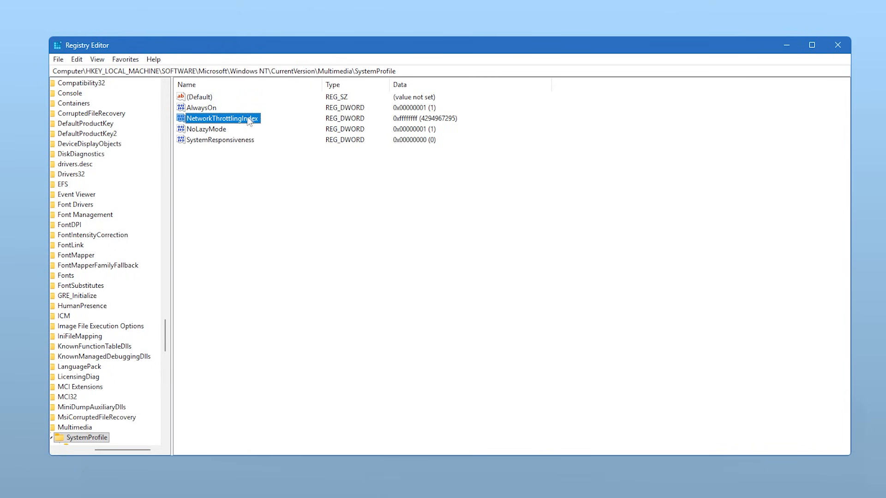
{"action": "mouse_move", "coordinate": [228, 120]}
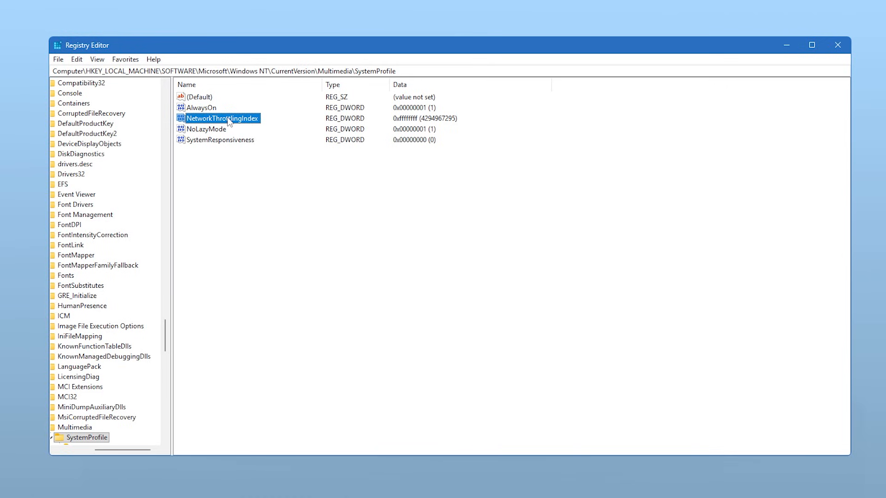
{"action": "mouse_move", "coordinate": [233, 122]}
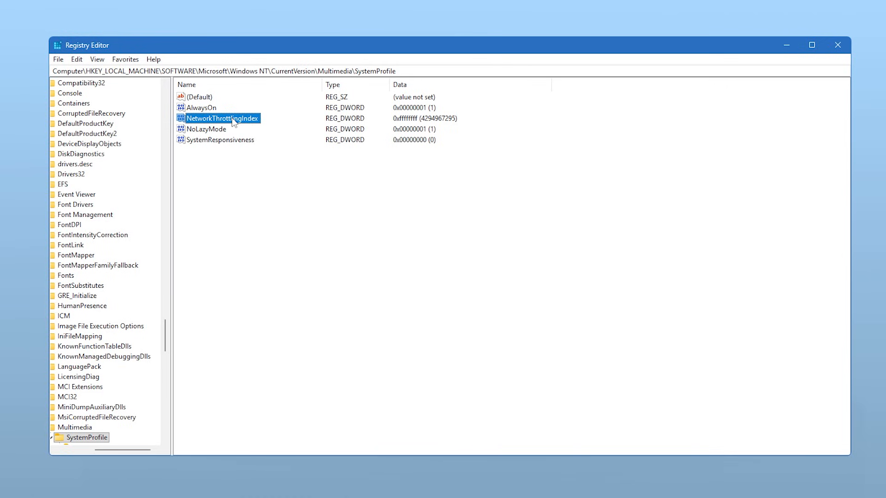
{"action": "double_click", "coordinate": [220, 118]}
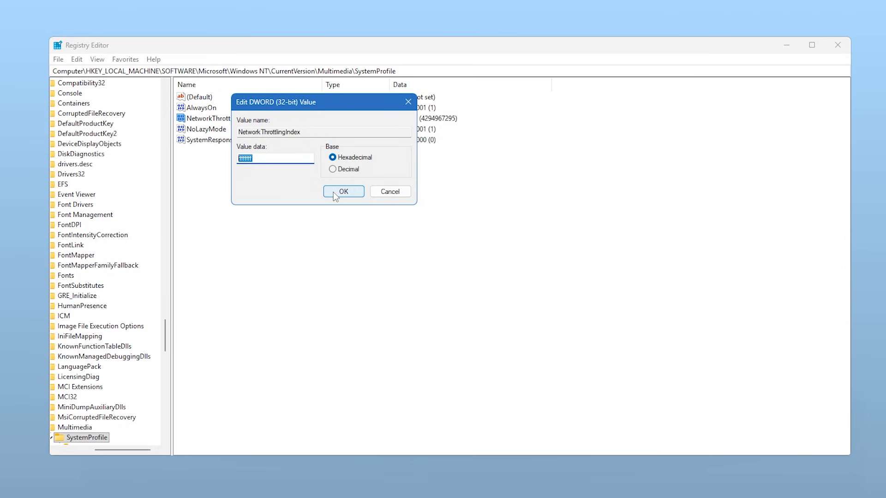
{"action": "left_click", "coordinate": [343, 192]}
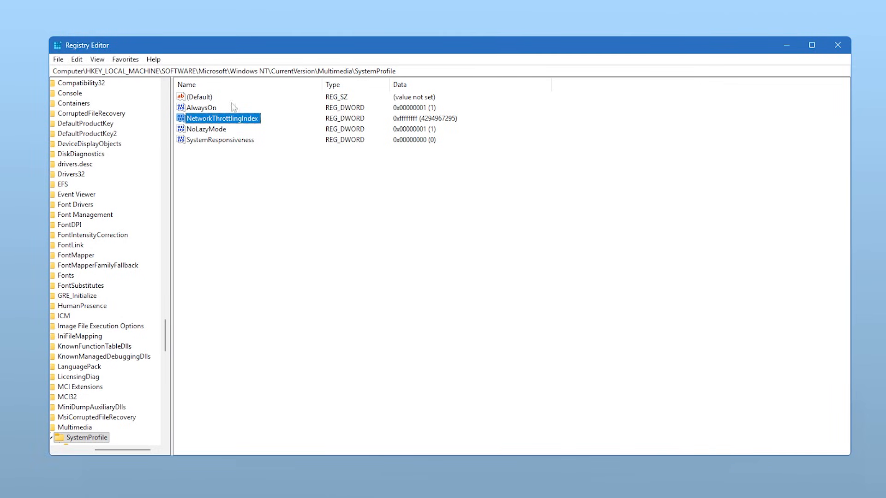
{"action": "mouse_move", "coordinate": [229, 148]}
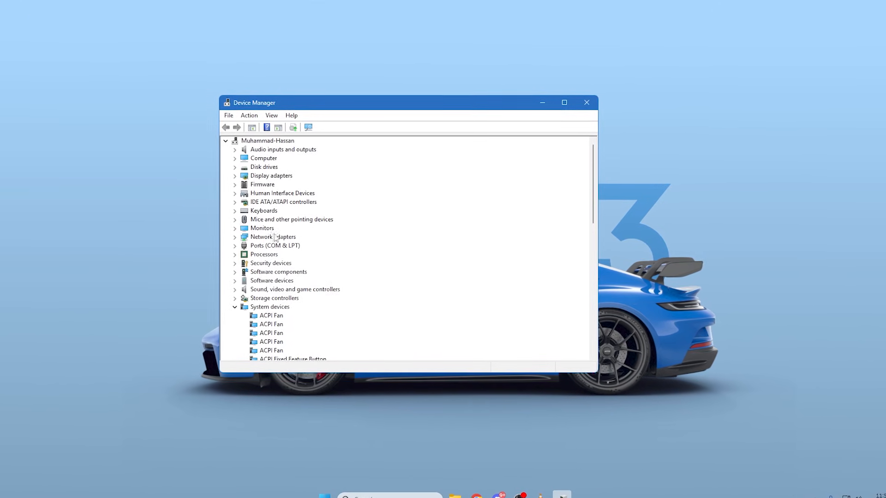
- Expand Human Interface Devices and bring up a USB Input Device's properties
{"action": "left_click", "coordinate": [235, 193]}
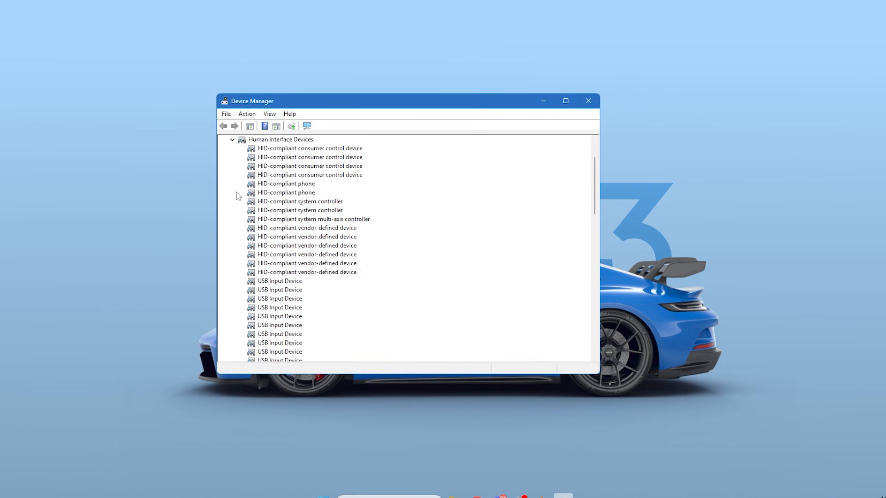
{"action": "scroll", "scroll_direction": "down", "scroll_amount": 3}
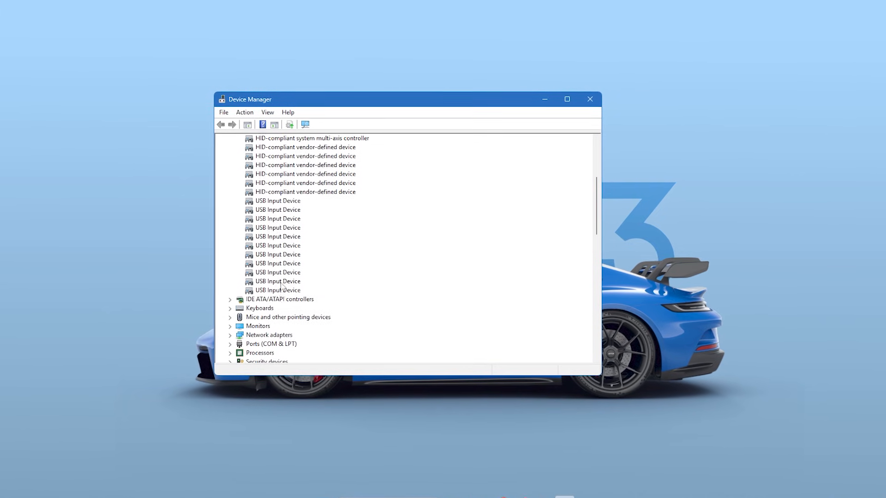
{"action": "scroll", "scroll_direction": "up", "scroll_amount": 3}
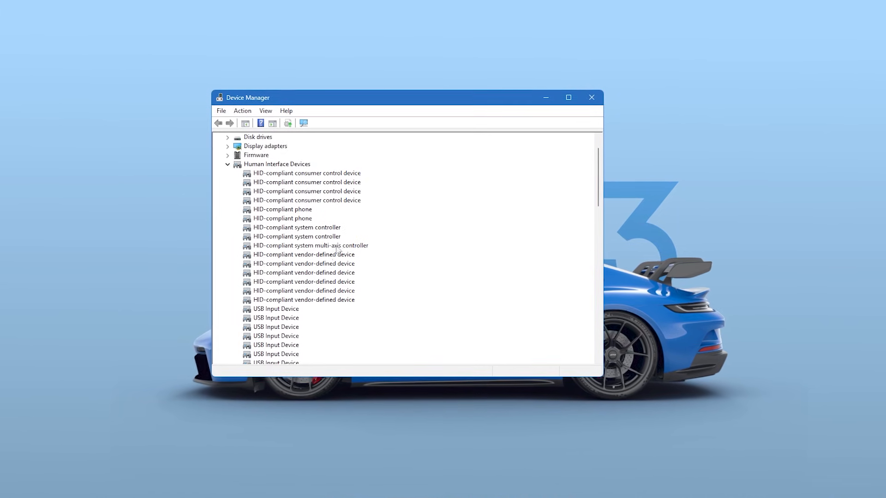
{"action": "scroll", "scroll_direction": "down", "scroll_amount": 3}
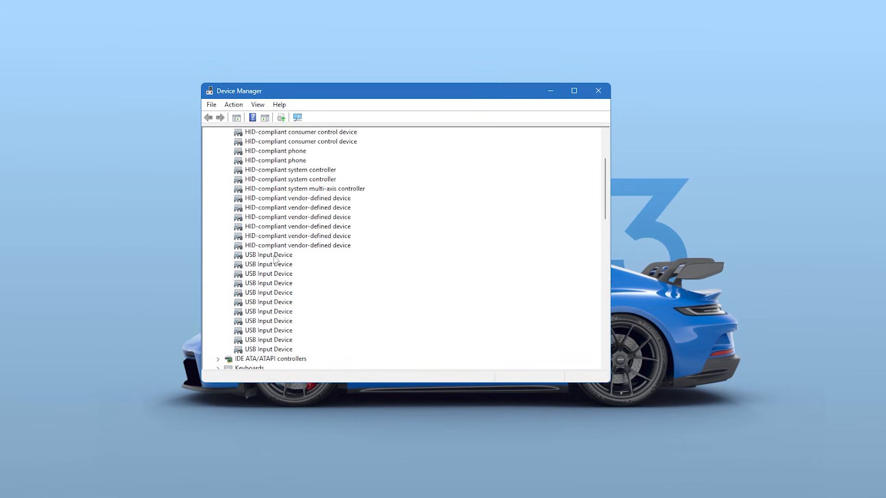
{"action": "double_click", "coordinate": [268, 254]}
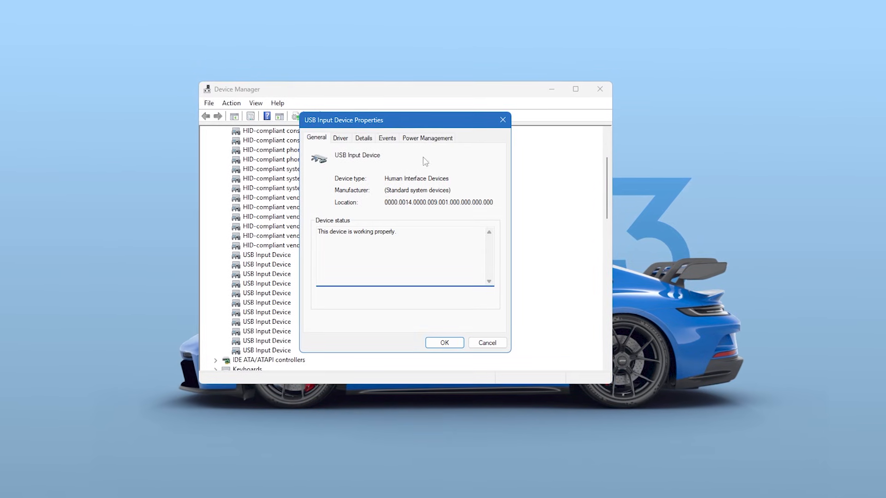
- Disable 'Allow the computer to turn off this device' under Power Management and move to the next USB Input Device
{"action": "left_click", "coordinate": [427, 138]}
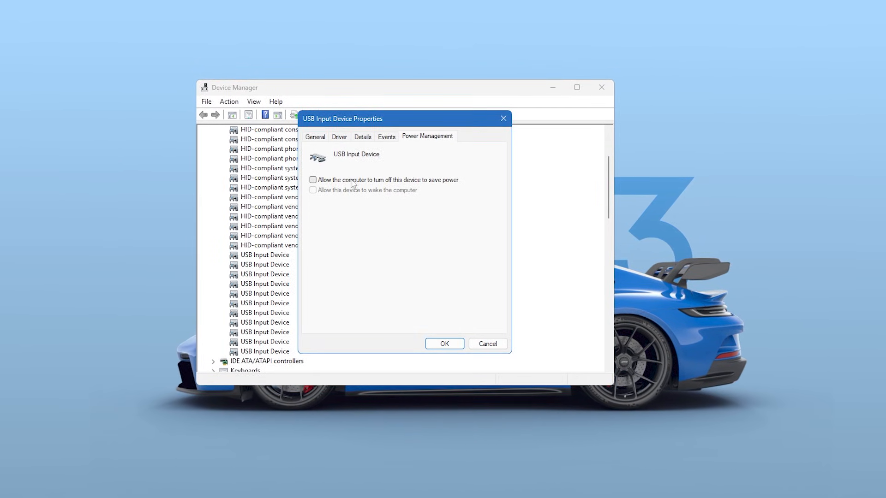
{"action": "left_click", "coordinate": [313, 179]}
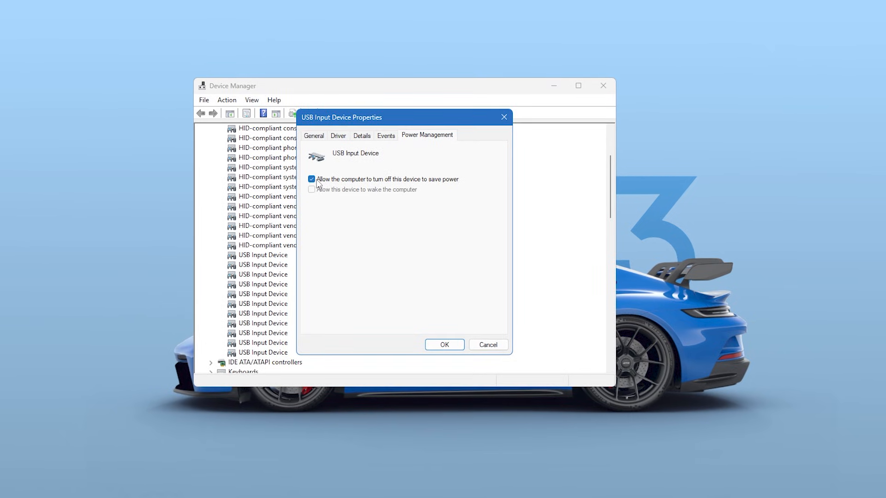
{"action": "left_click", "coordinate": [311, 178]}
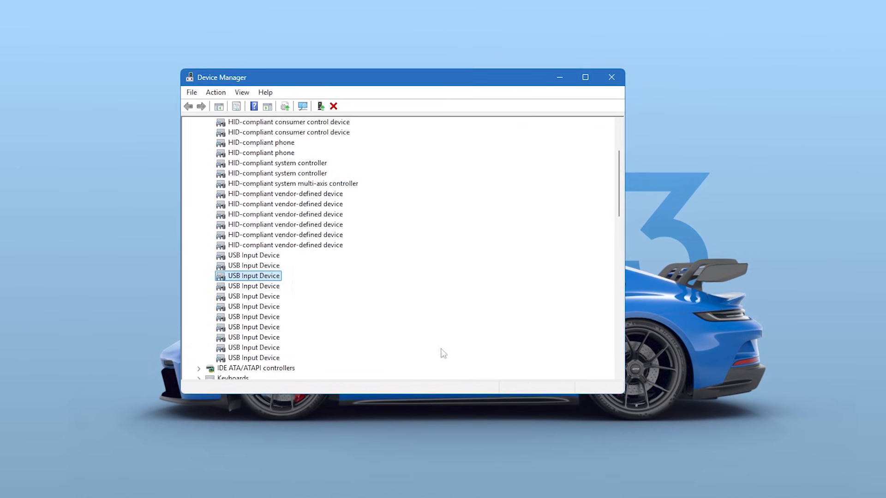
{"action": "double_click", "coordinate": [253, 275]}
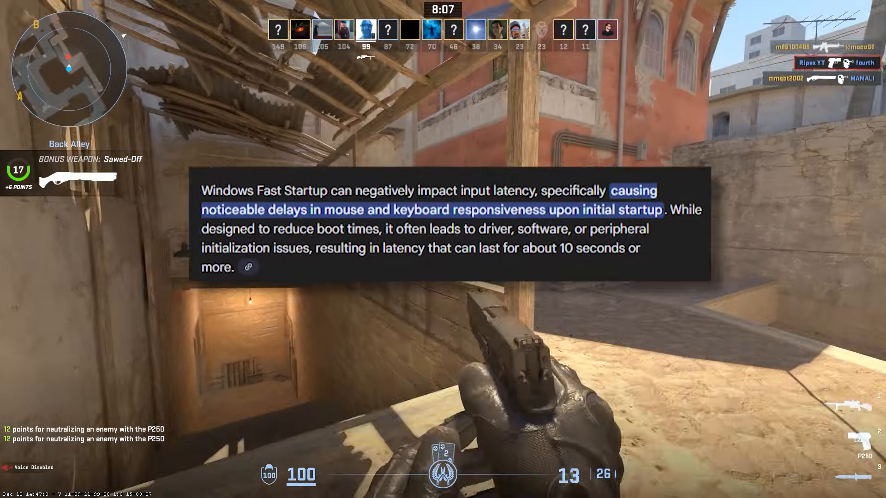
- Close Device Manager and return to the Windows 11 desktop
{"action": "key", "text": "Tab"}
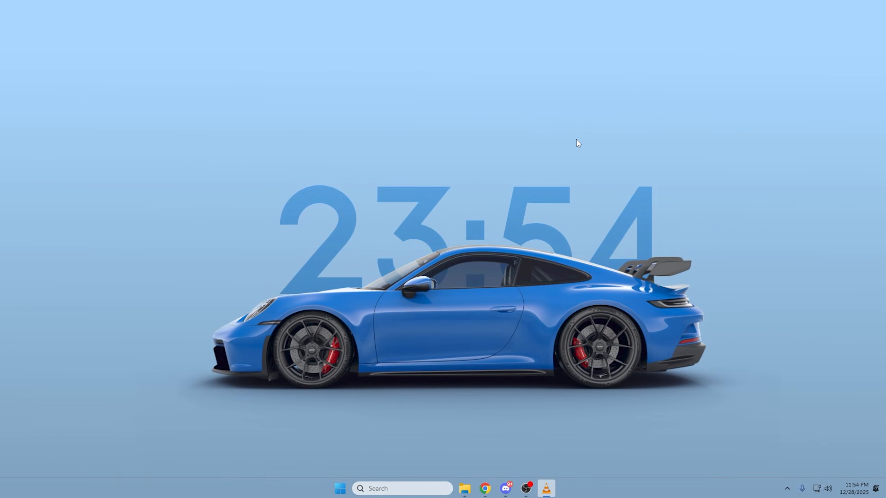
- Reach Power Options' power button settings via Control Panel and unlock the unavailable shutdown settings
{"action": "type", "text": "control Panel"}
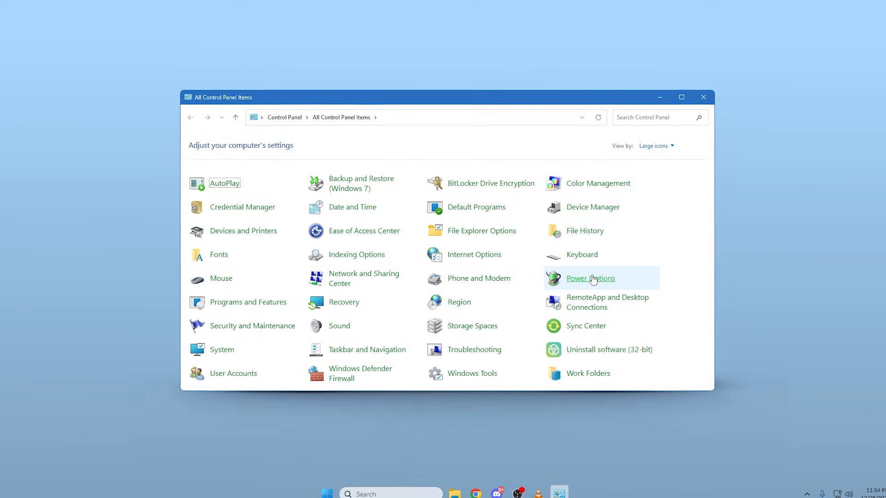
{"action": "left_click", "coordinate": [589, 277]}
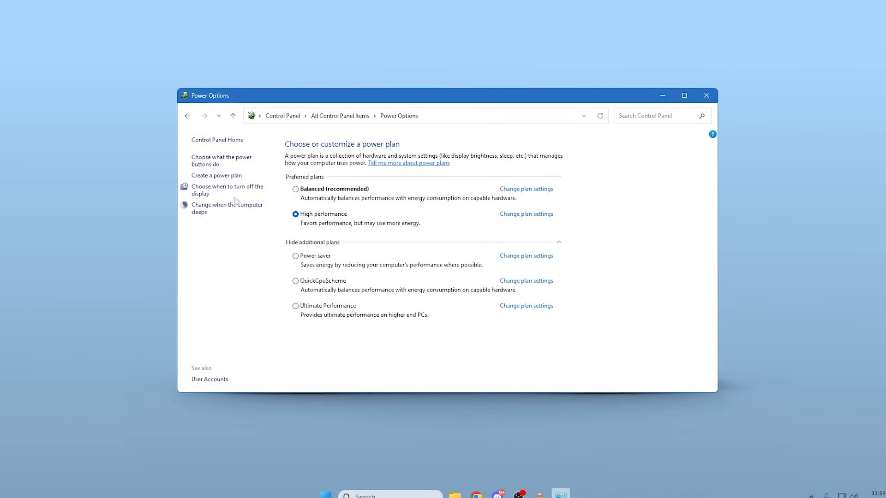
{"action": "left_click", "coordinate": [221, 160]}
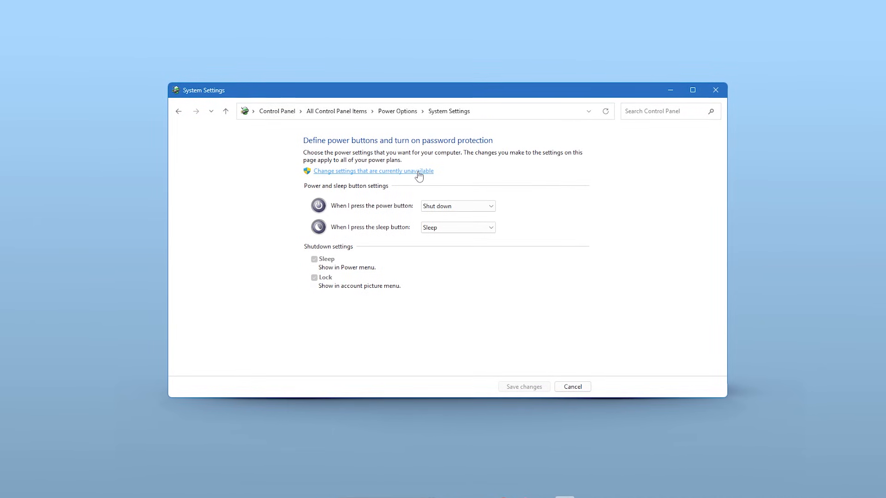
{"action": "left_click", "coordinate": [372, 171]}
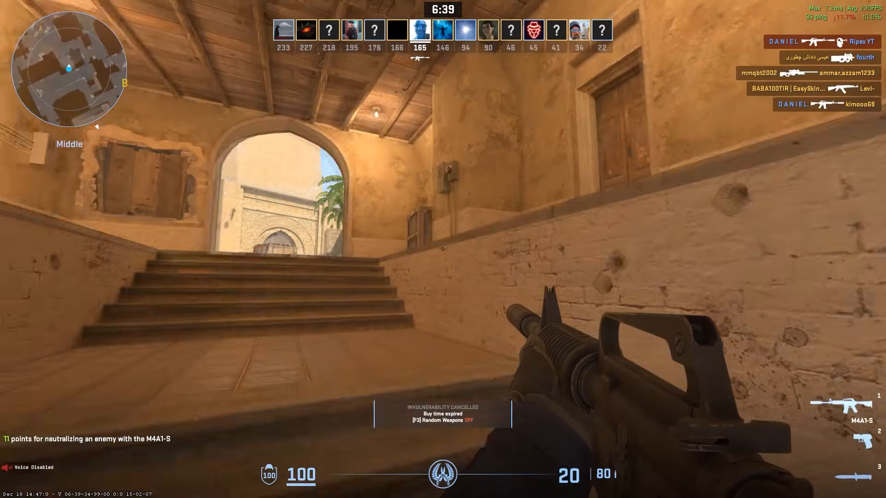
{"action": "mouse_move", "coordinate": [443, 249]}
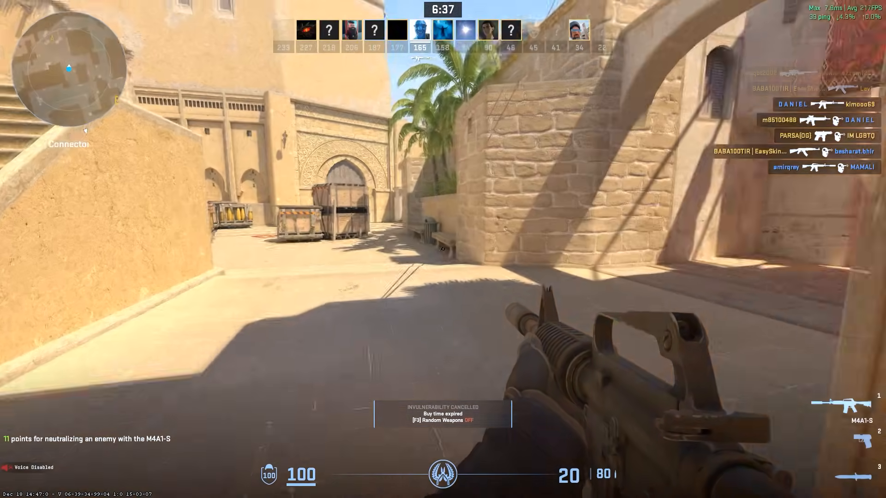
{"action": "mouse_move", "coordinate": [443, 249]}
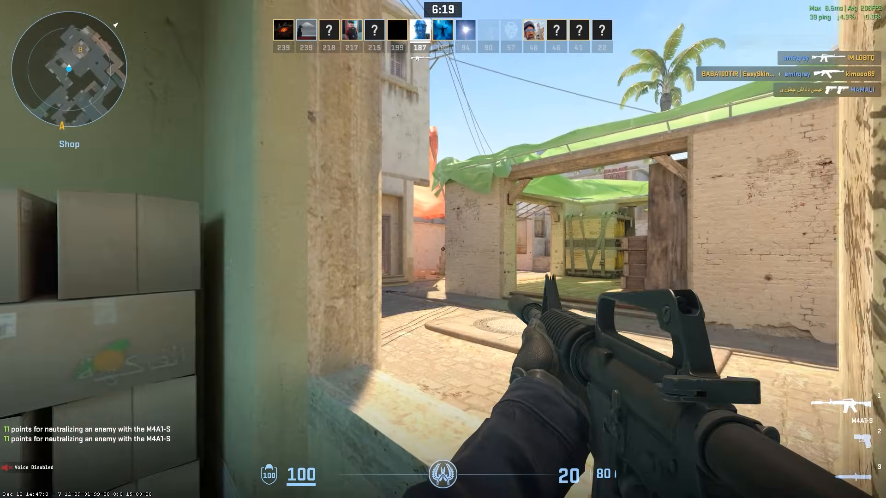
{"action": "mouse_move", "coordinate": [442, 249]}
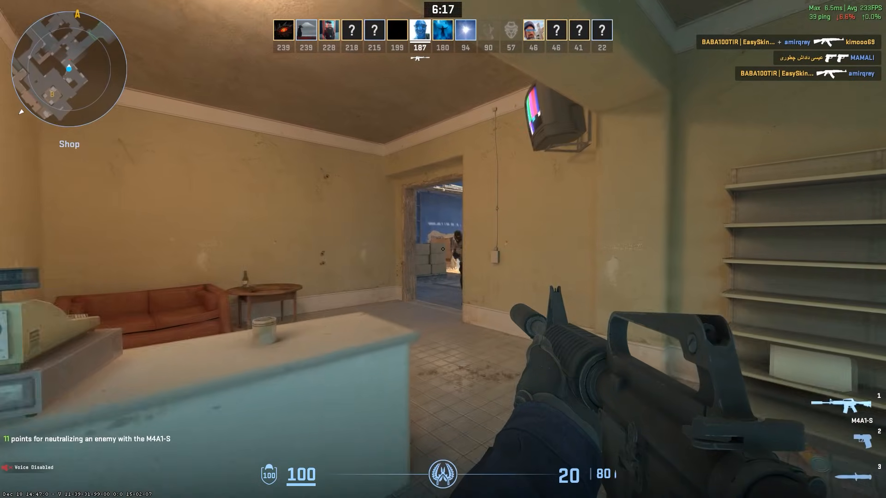